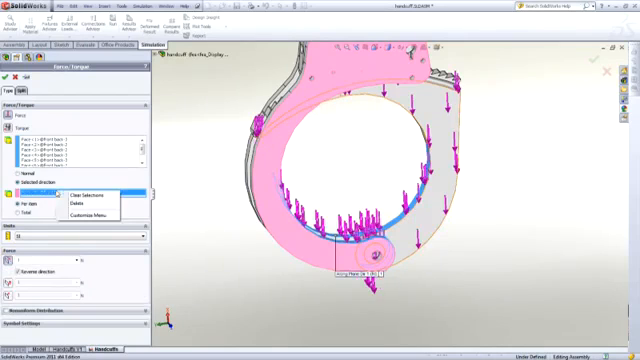
Step: Clear the direction reference selection in the Force/Torque PropertyManager so the load arrows disappear
{"action": "left_click", "coordinate": [84, 191]}
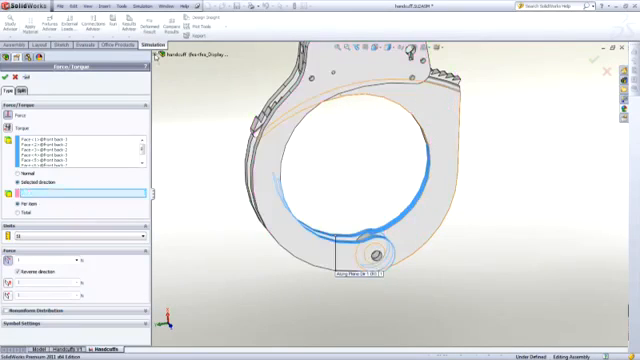